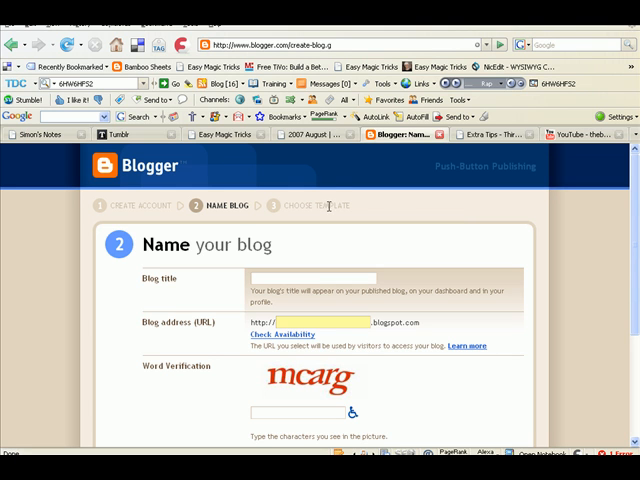
pyautogui.moveTo(633, 220)
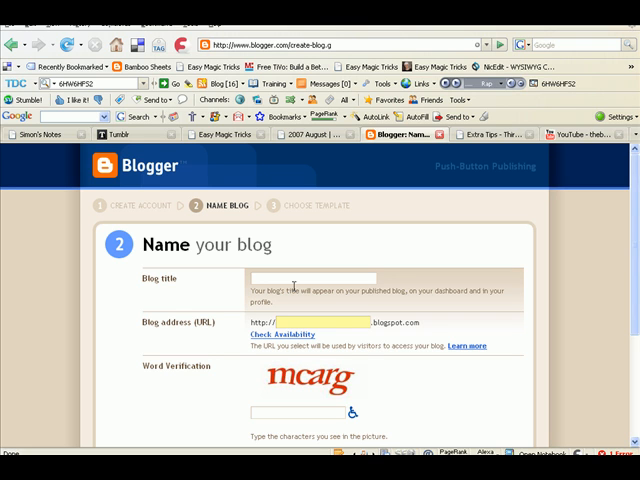
# Name the new blog test-template101 with a matching available blogspot address and submit.
pyautogui.write('test-template101')
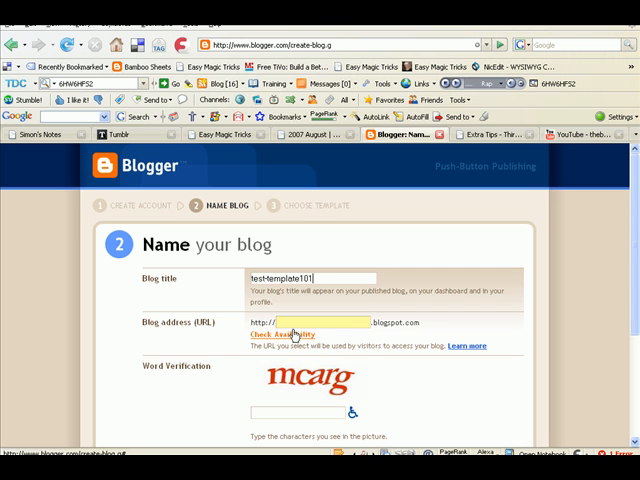
pyautogui.write('test-template101')
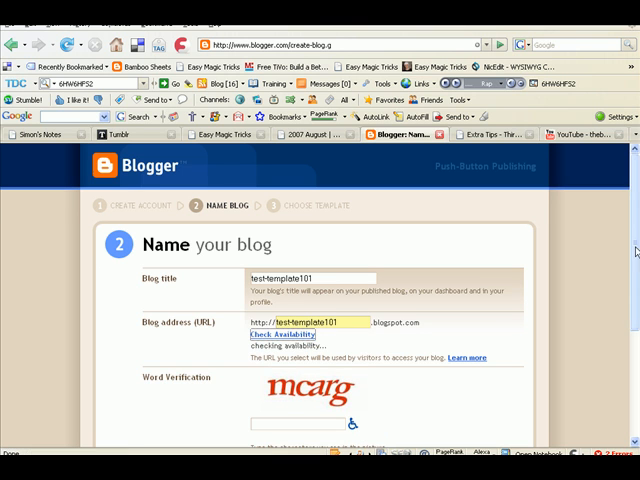
pyautogui.scroll(-3)
pyautogui.write('mcarg')
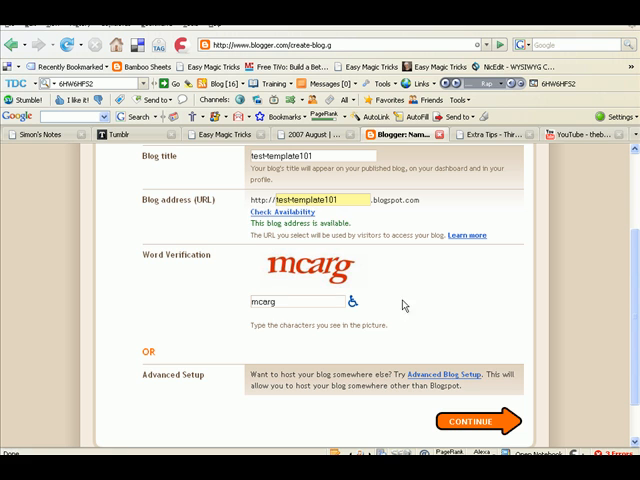
pyautogui.click(469, 421)
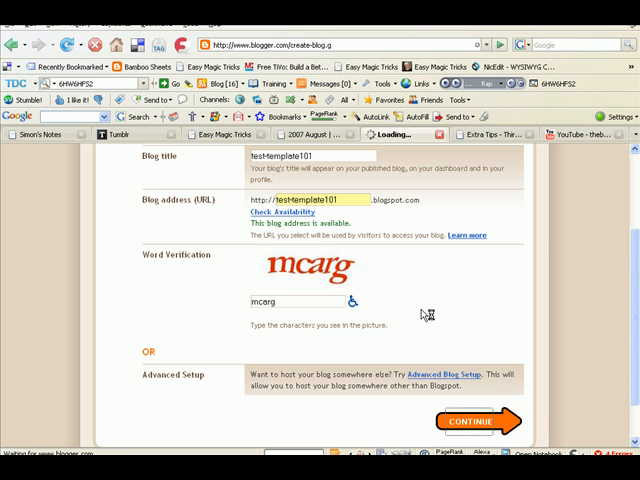
pyautogui.click(470, 420)
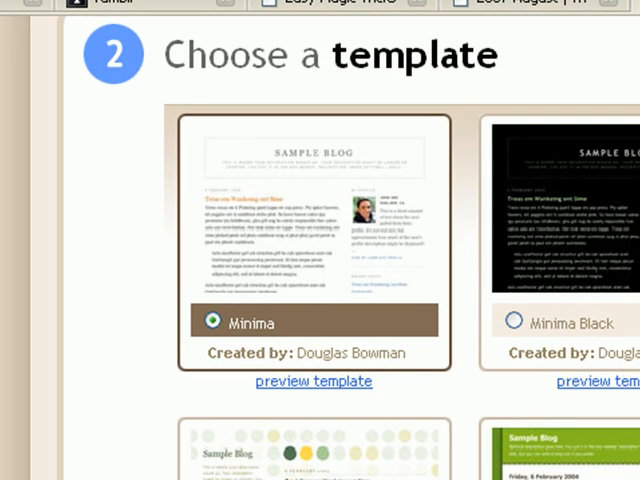
pyautogui.moveTo(268, 268)
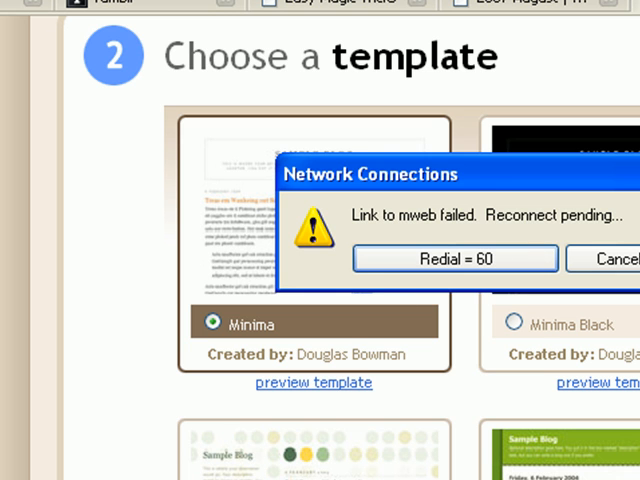
# Keep the Minima template selected, dismiss the network warning, and continue.
pyautogui.click(455, 258)
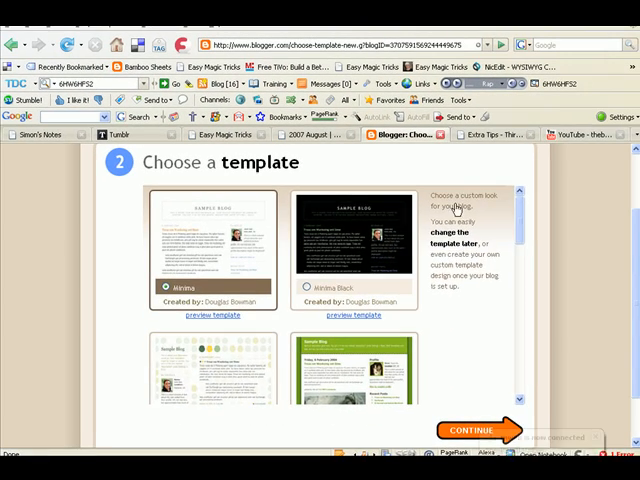
pyautogui.scroll(-3)
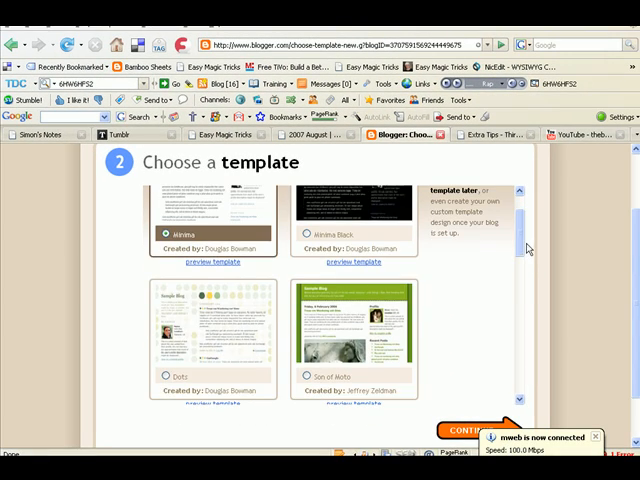
pyautogui.scroll(-3)
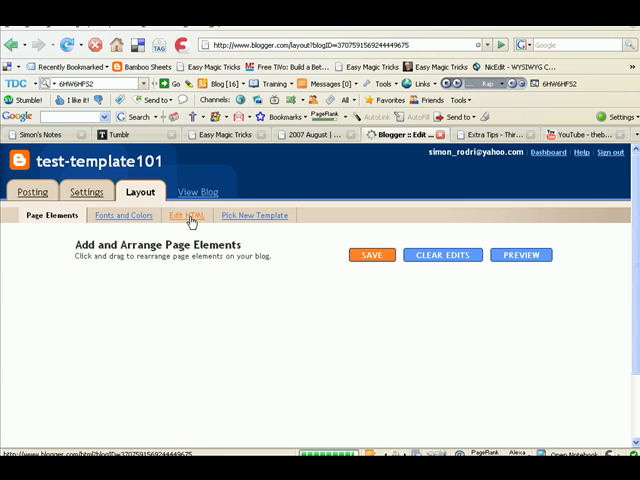
# Open the test-template101 blog's public page from the Layout page via View Blog.
pyautogui.click(187, 215)
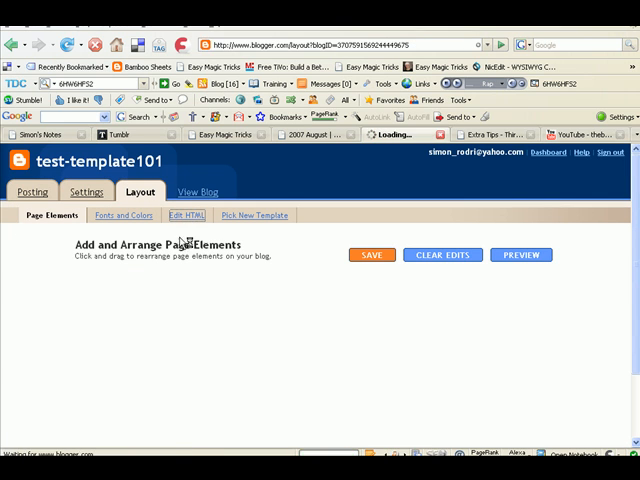
pyautogui.click(185, 215)
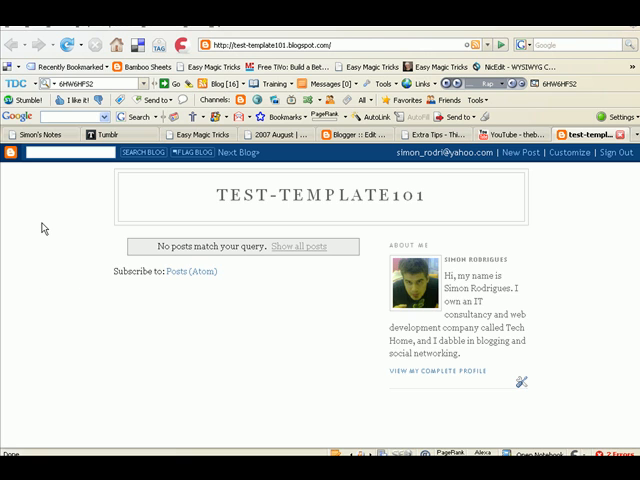
pyautogui.moveTo(110, 200)
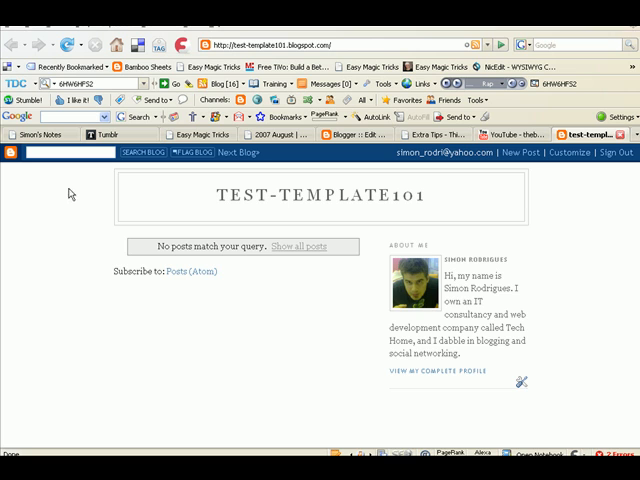
pyautogui.moveTo(598, 266)
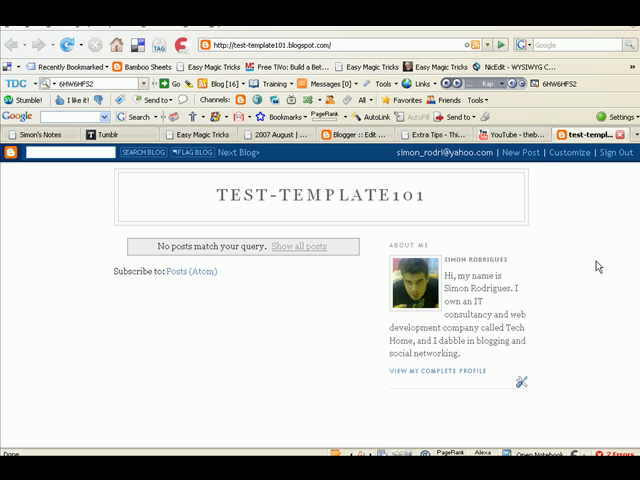
pyautogui.moveTo(8, 191)
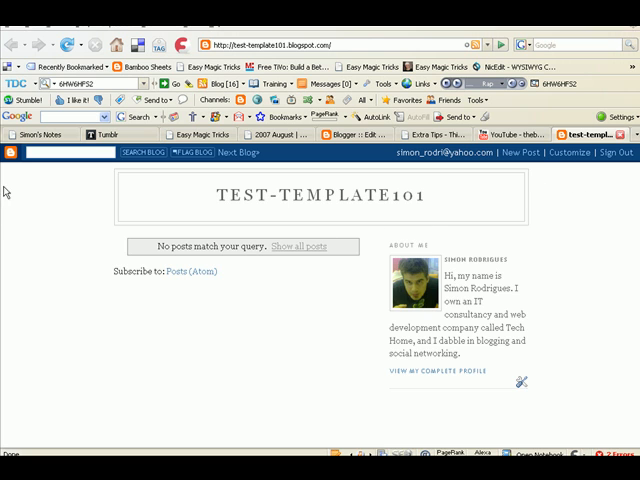
pyautogui.moveTo(355, 166)
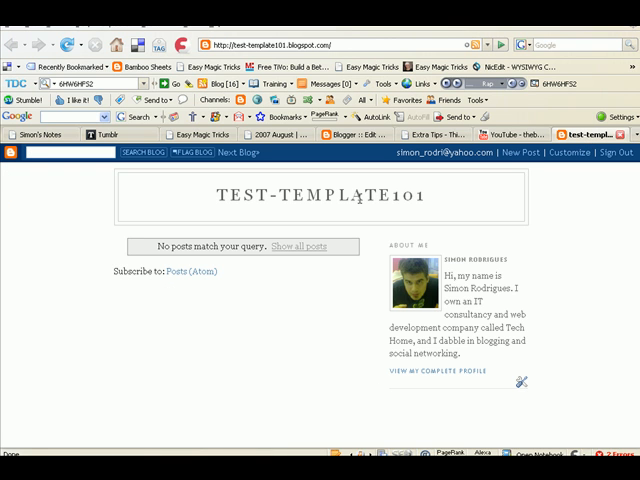
pyautogui.moveTo(89, 197)
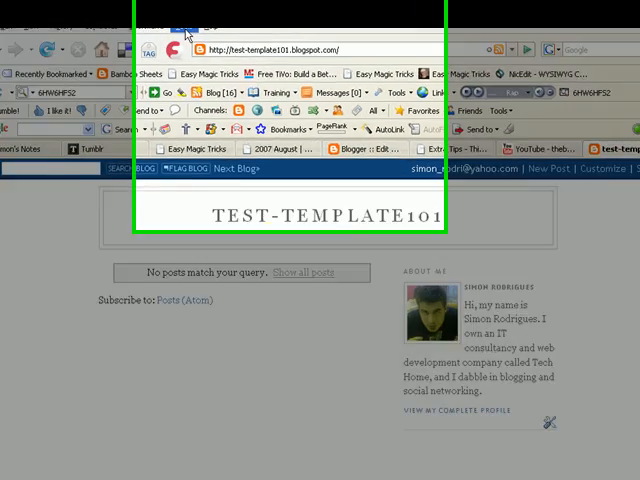
# Launch Firebug and inspect the blog page's HTML structure.
pyautogui.click(85, 55)
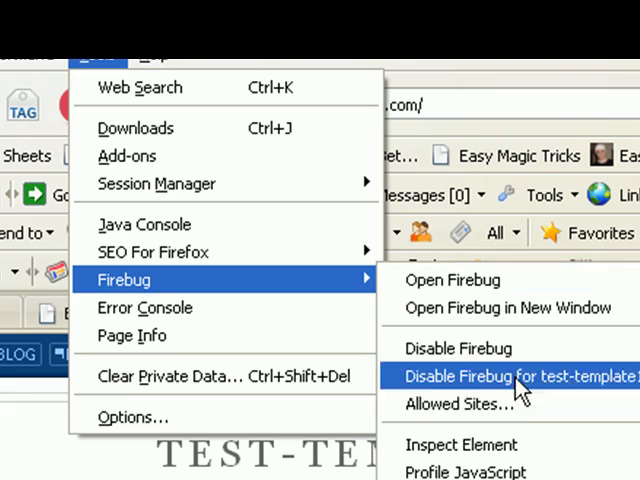
pyautogui.click(518, 378)
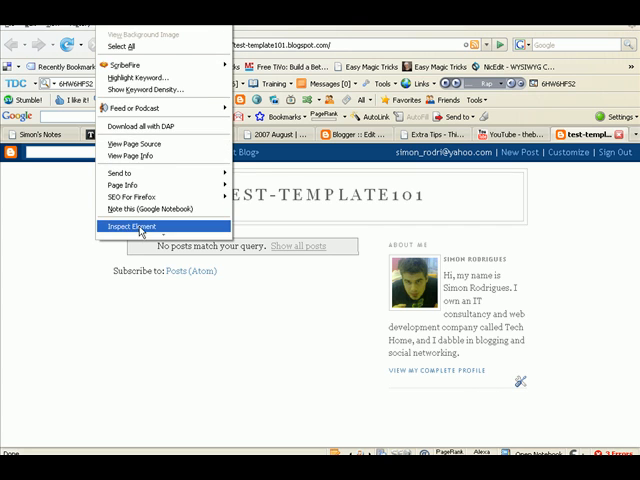
pyautogui.click(135, 227)
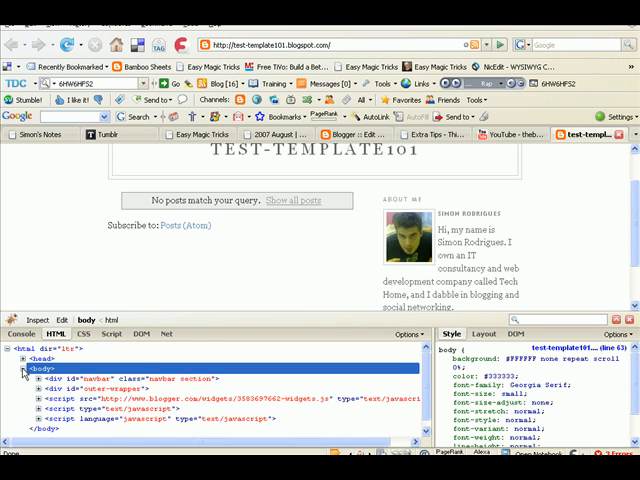
# Select div#outer-wrapper in Firebug's HTML tree and view its line-127 style rule.
pyautogui.click(22, 368)
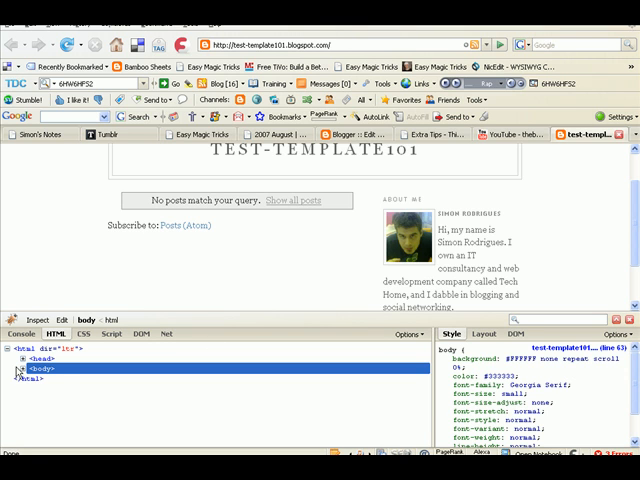
pyautogui.click(18, 368)
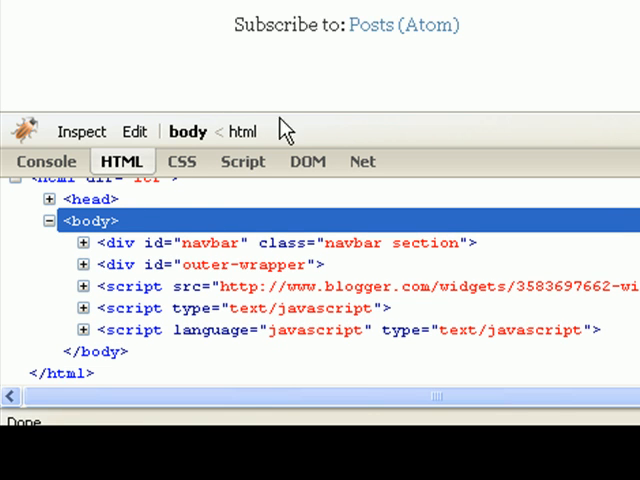
pyautogui.moveTo(150, 260)
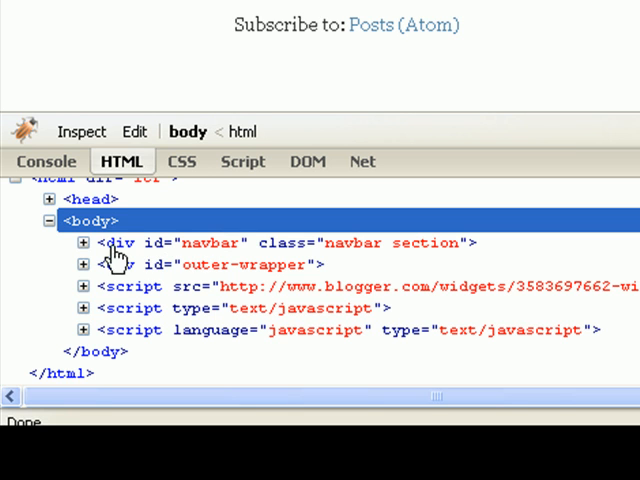
pyautogui.moveTo(253, 247)
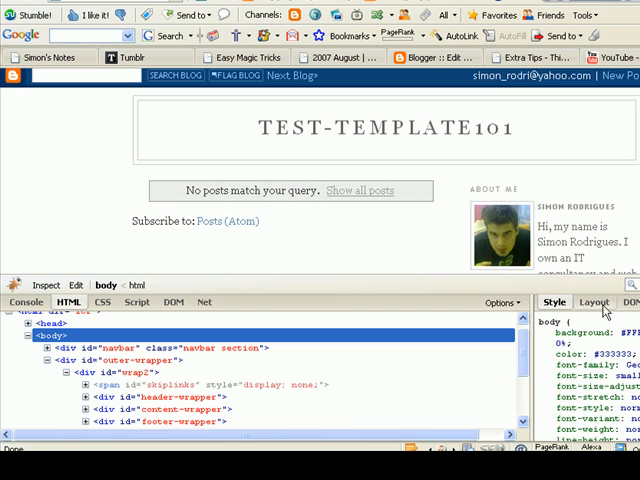
pyautogui.scroll(-3)
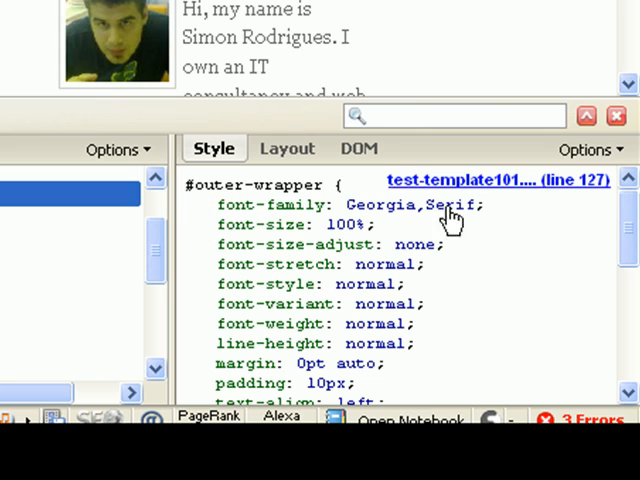
# Change the outer-wrapper rule's width from 660px to 950px in Firebug.
pyautogui.click(61, 149)
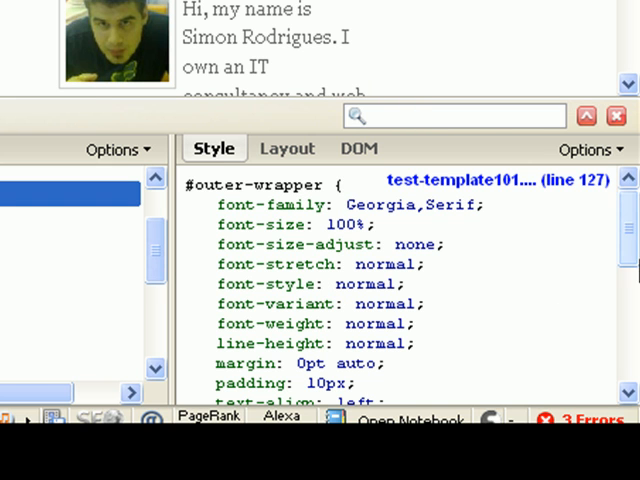
pyautogui.scroll(-3)
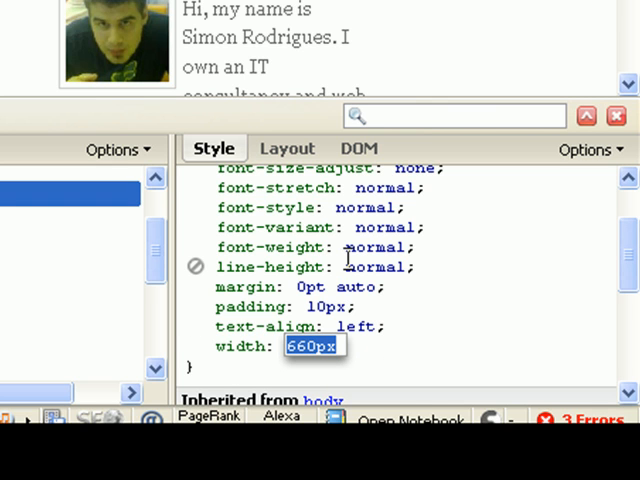
pyautogui.write('950px')
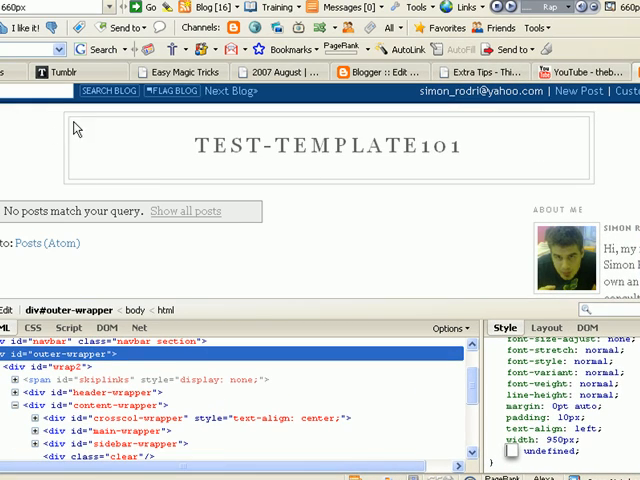
pyautogui.moveTo(259, 300)
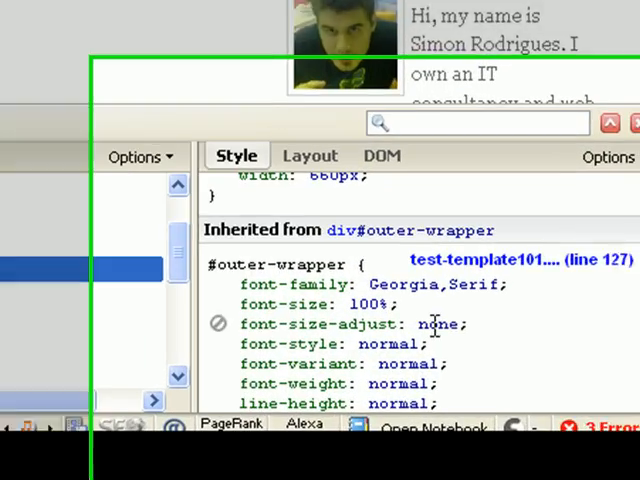
# Change the header-wrapper rule's width from 660px to 950px in Firebug.
pyautogui.scroll(-3)
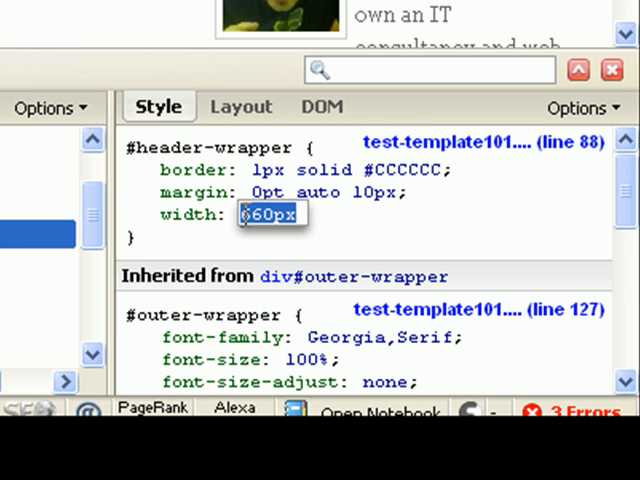
pyautogui.write('9')
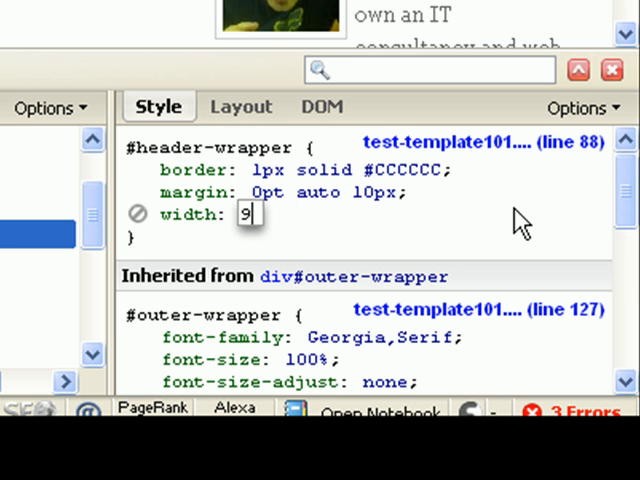
pyautogui.write('50px')
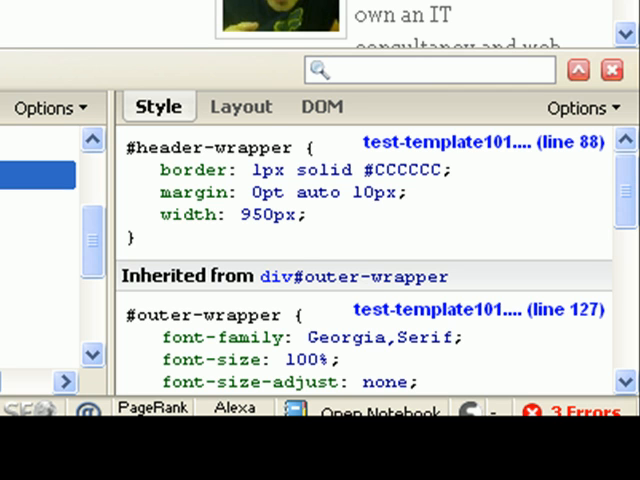
# Scroll the Style panel to the main-wrapper rule with its 410px width.
pyautogui.scroll(-3)
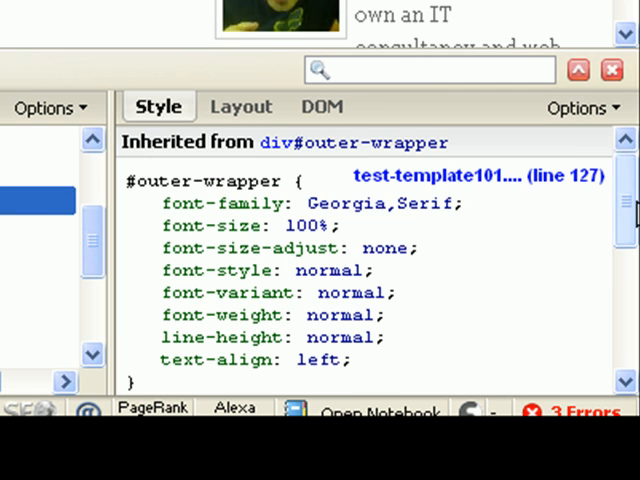
pyautogui.scroll(-3)
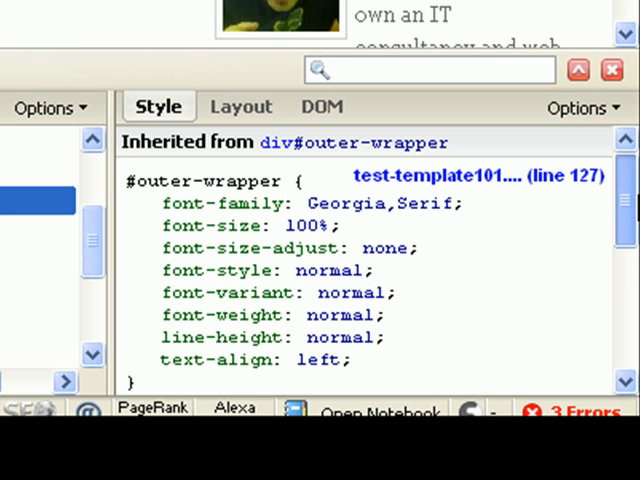
pyautogui.scroll(-3)
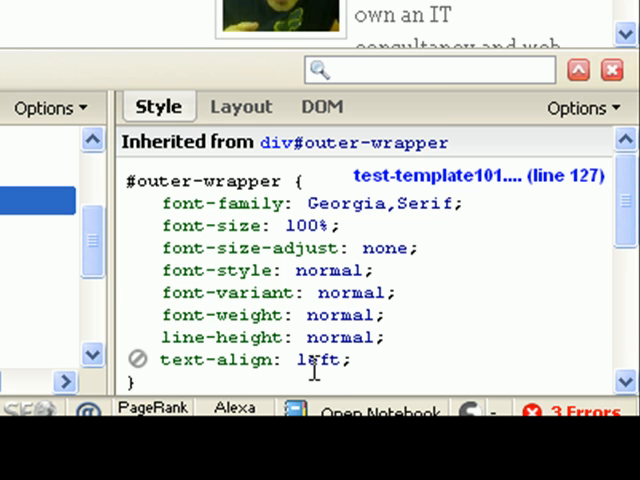
pyautogui.scroll(-3)
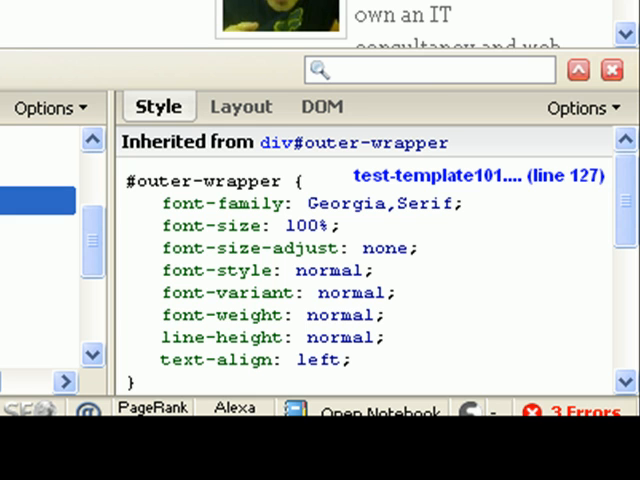
pyautogui.scroll(3)
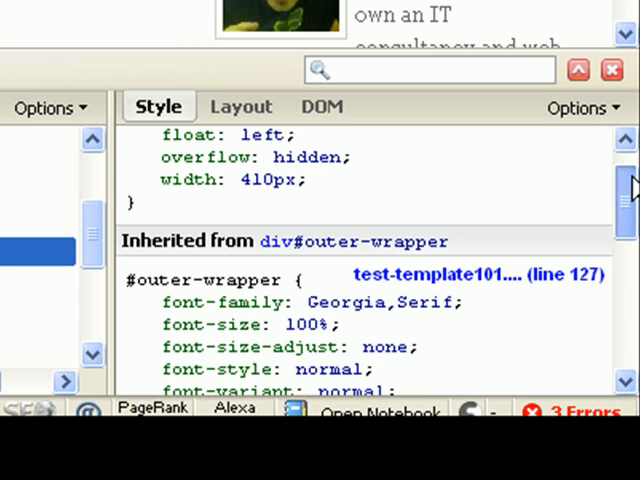
pyautogui.scroll(-3)
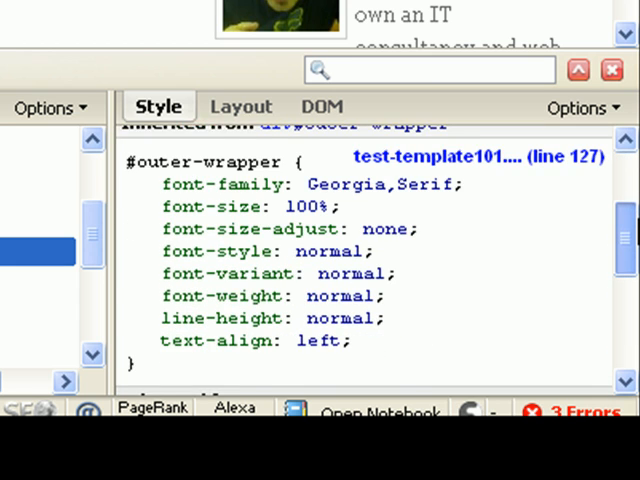
pyautogui.scroll(3)
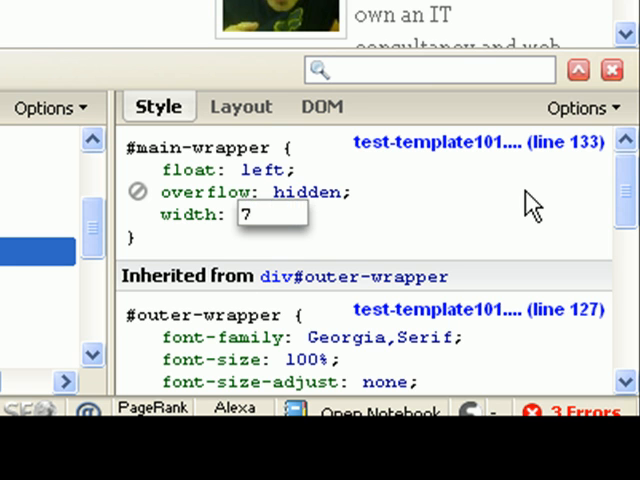
# Set the main-wrapper width to 730px in Firebug and open Blogger's Edit HTML page.
pyautogui.write('30px')
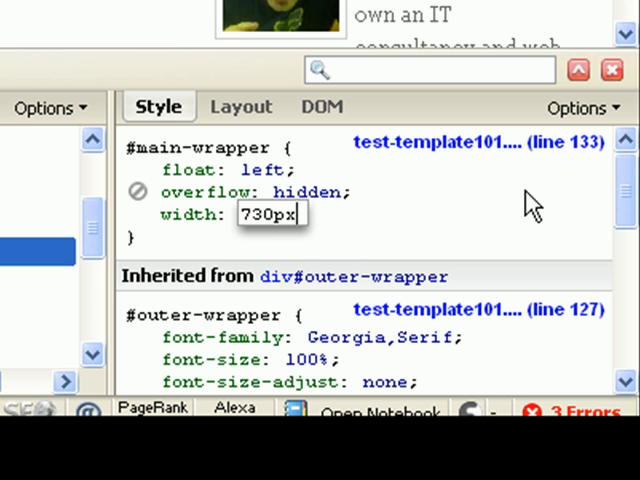
pyautogui.click(206, 192)
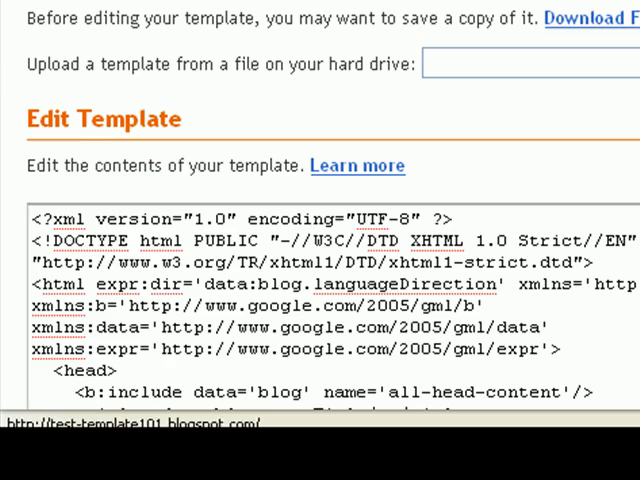
# Scroll the Edit Template code to #outer-wrapper and set its width to 950px.
pyautogui.scroll(-3)
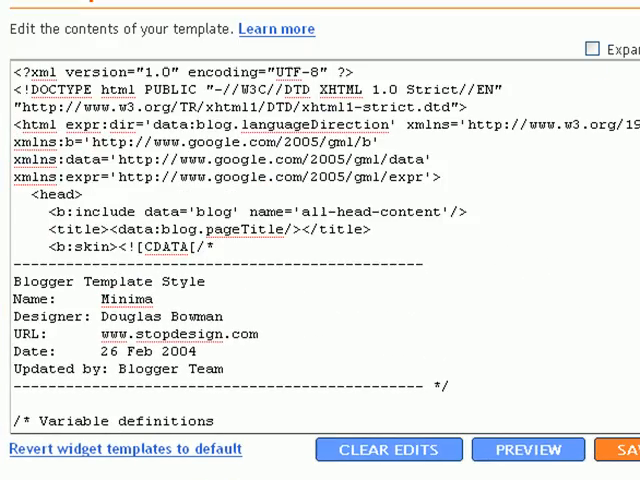
pyautogui.scroll(-3)
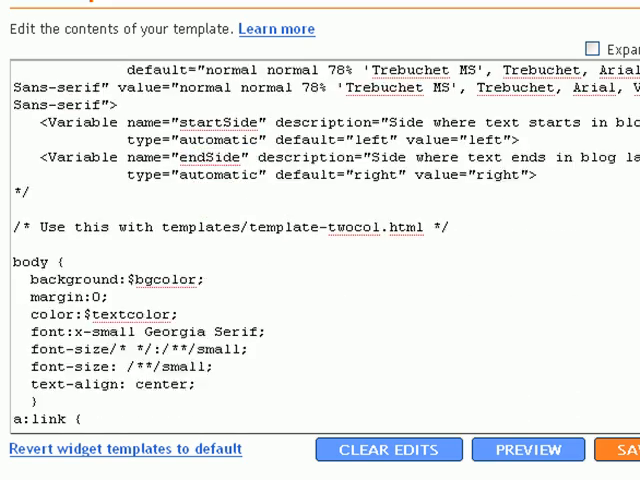
pyautogui.scroll(-3)
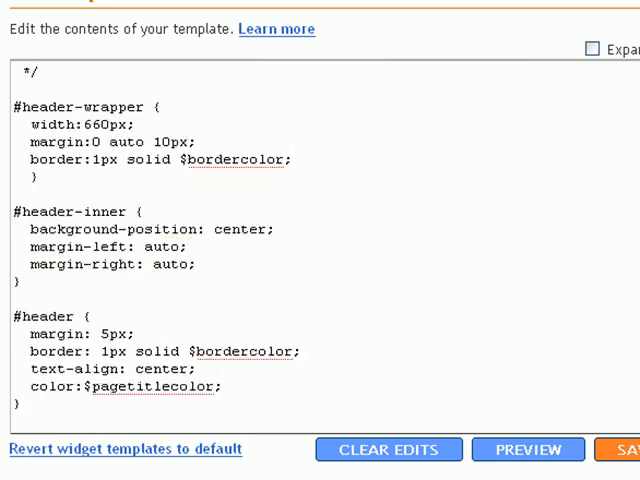
pyautogui.scroll(-3)
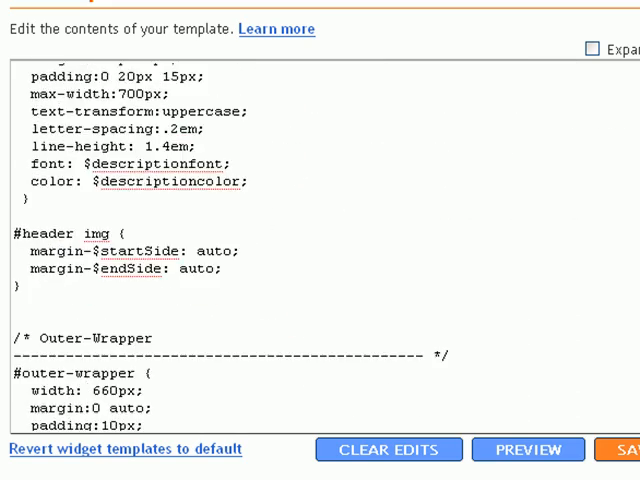
pyautogui.scroll(-3)
pyautogui.write('95')
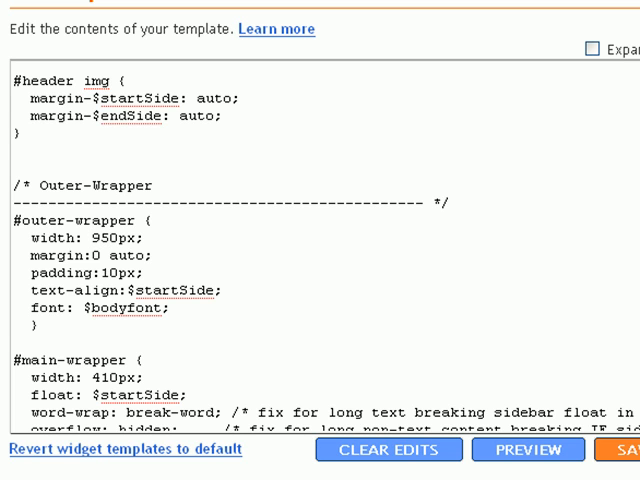
pyautogui.scroll(-3)
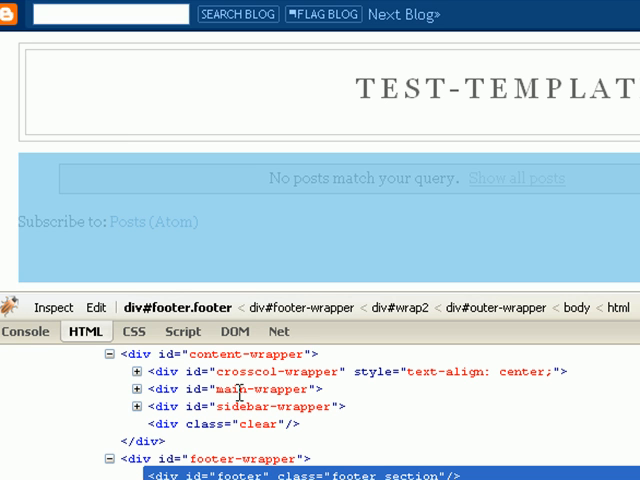
# Change the #header-wrapper width in the template code to 950px.
pyautogui.click(137, 389)
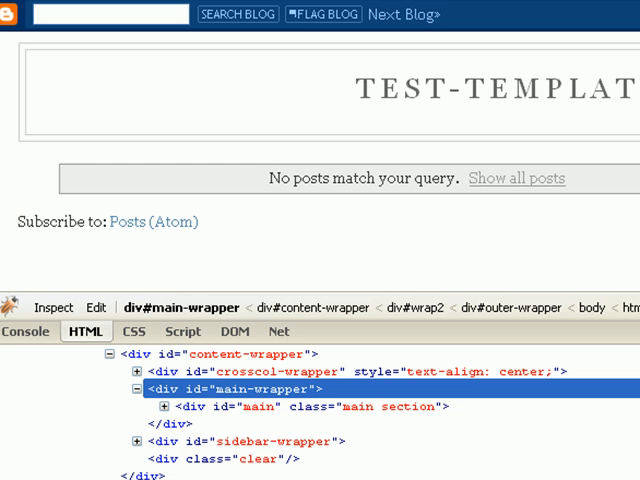
pyautogui.moveTo(392, 176)
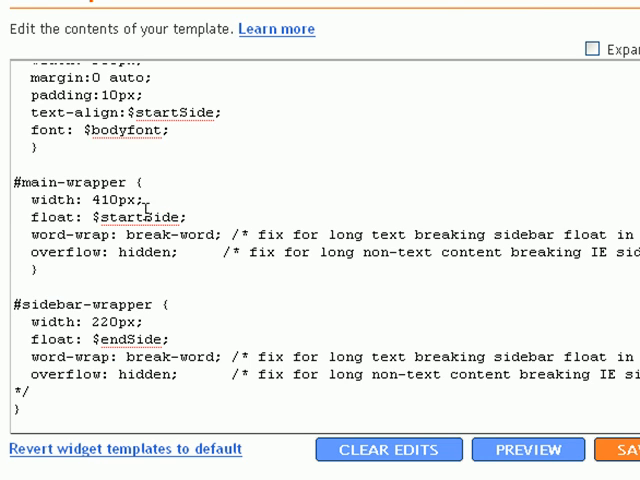
pyautogui.click(528, 449)
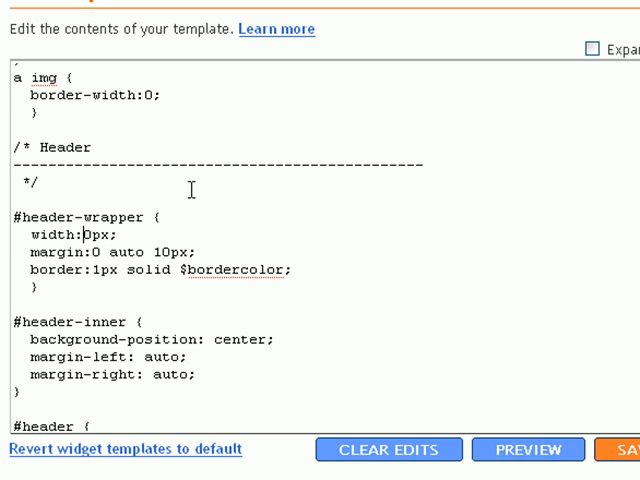
pyautogui.write('95')
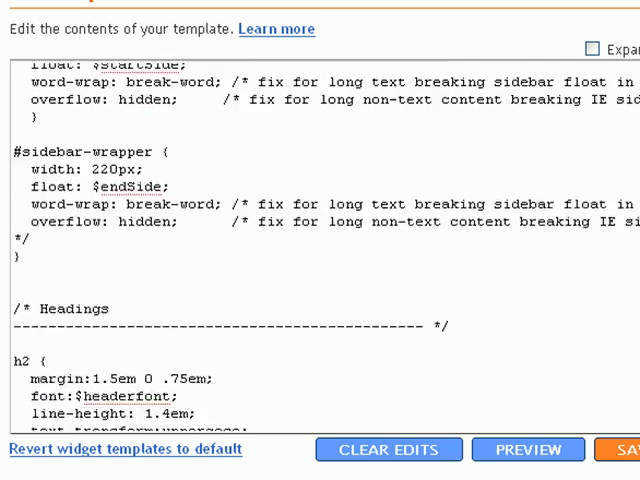
# Scroll to the #footer rule and set its width to 950px.
pyautogui.scroll(-3)
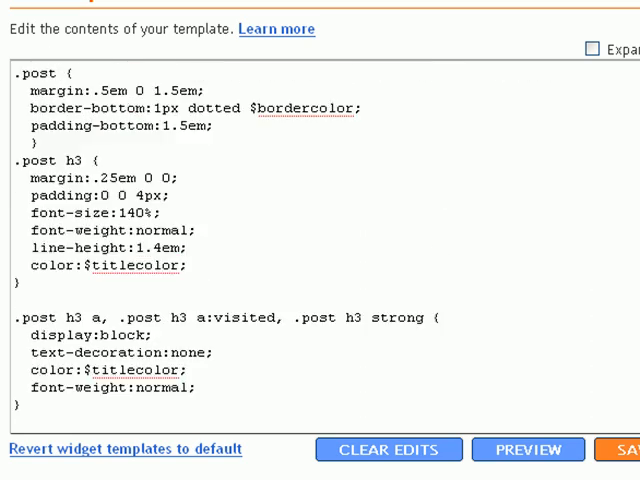
pyautogui.scroll(-3)
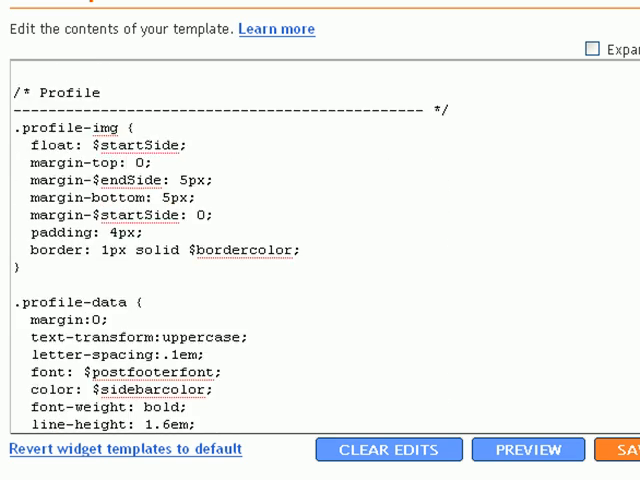
pyautogui.scroll(-3)
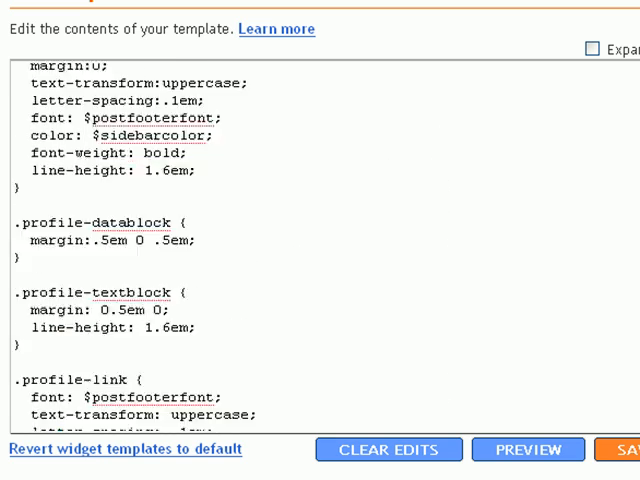
pyautogui.scroll(-3)
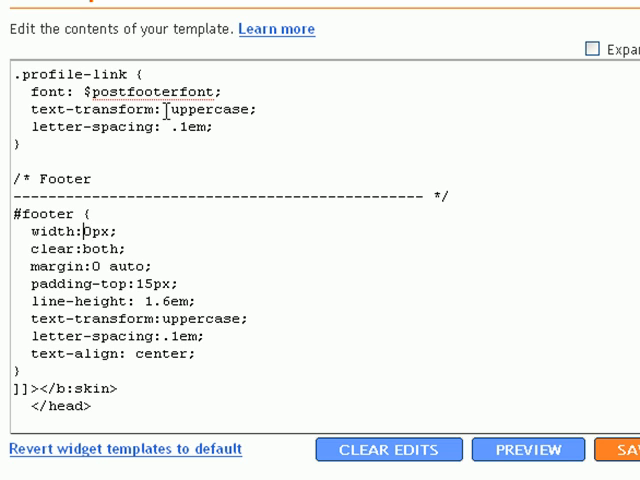
pyautogui.write('95')
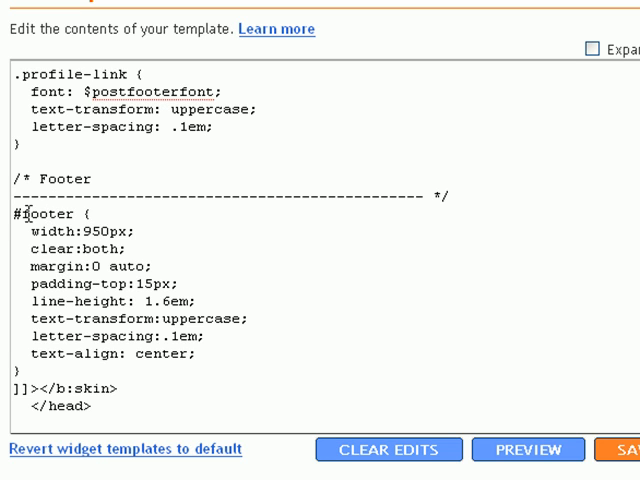
pyautogui.scroll(-3)
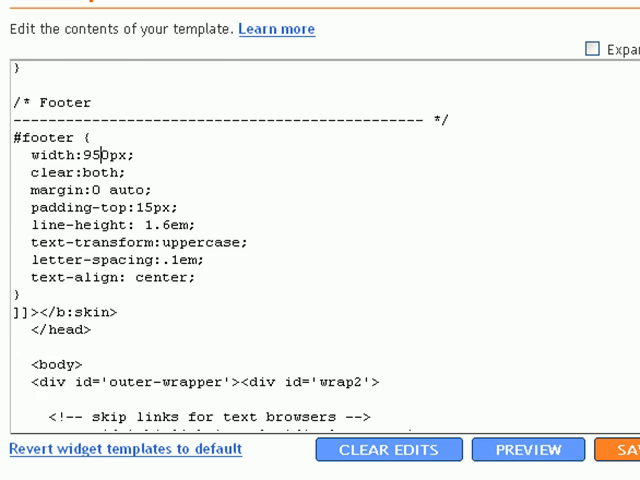
pyautogui.scroll(-3)
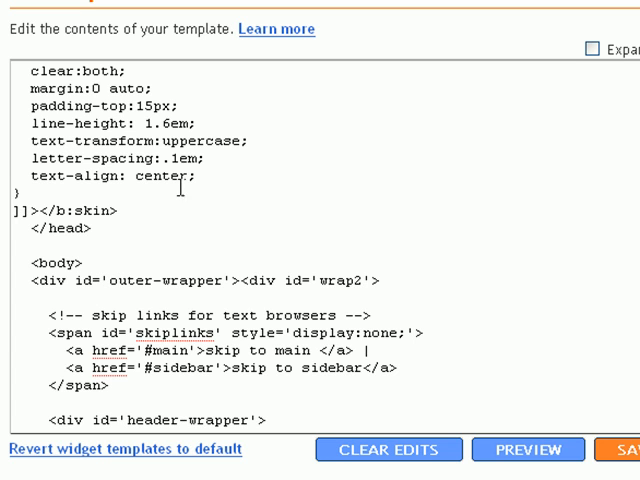
pyautogui.scroll(-3)
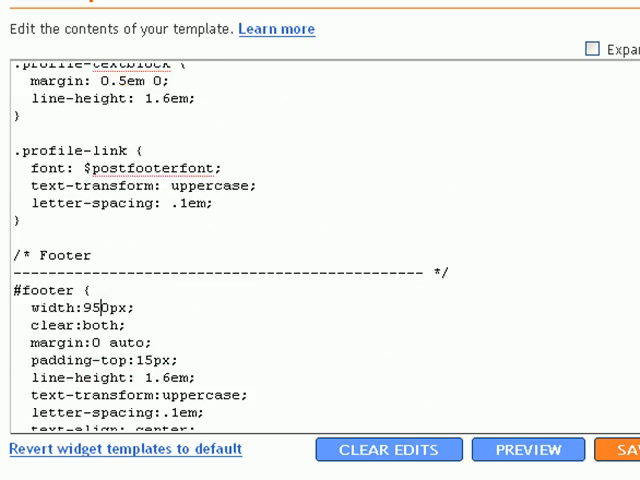
pyautogui.scroll(-3)
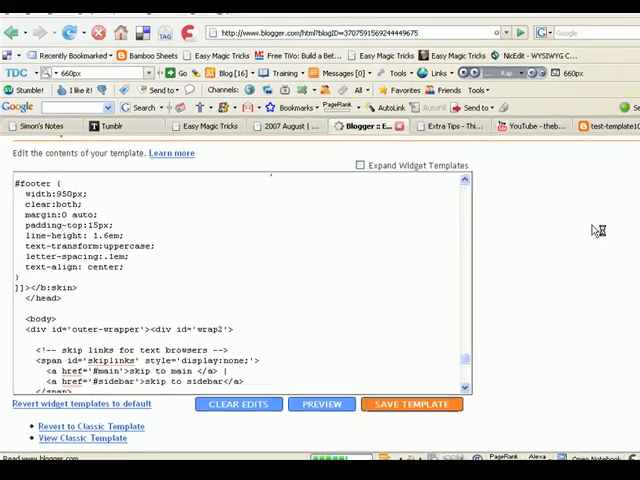
# Save the widened template and close Firebug to view the wider blog.
pyautogui.click(412, 404)
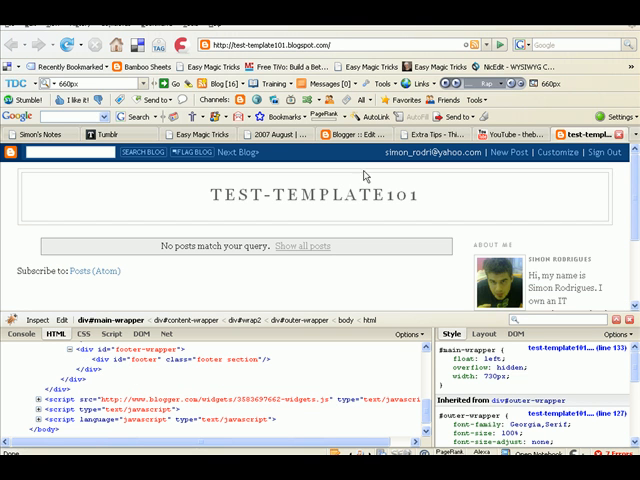
pyautogui.moveTo(629, 320)
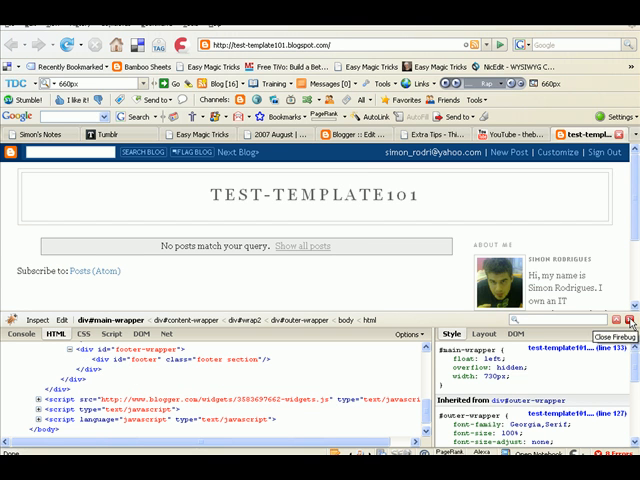
pyautogui.click(629, 320)
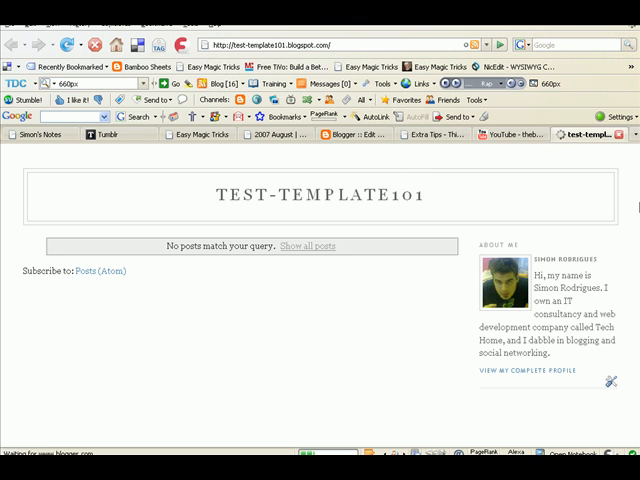
pyautogui.moveTo(514, 248)
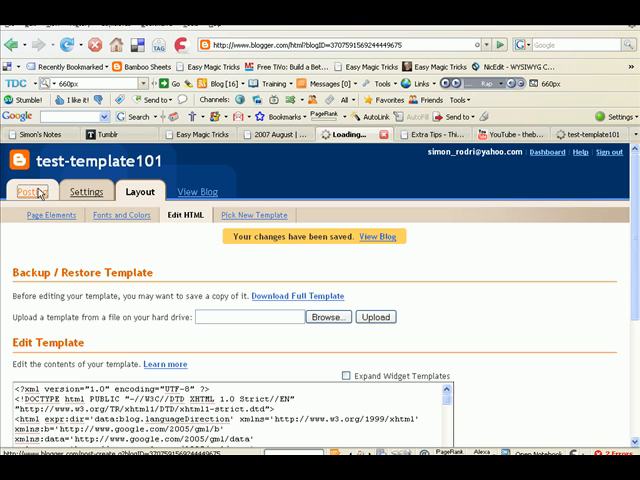
# Scroll the Simon's Notes blog down to the Leverage in Real Estate post.
pyautogui.click(32, 191)
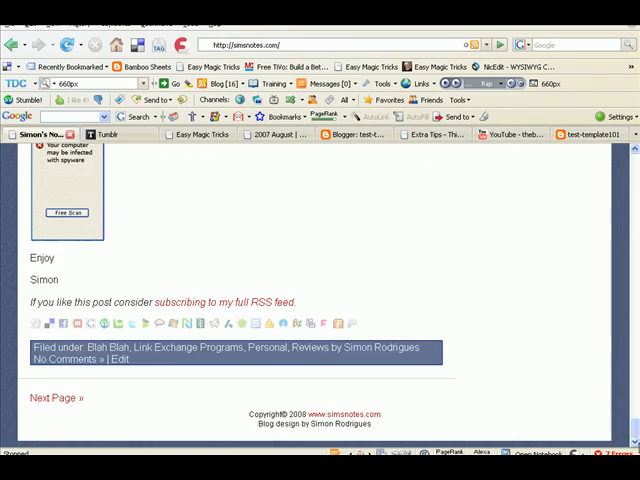
pyautogui.scroll(-3)
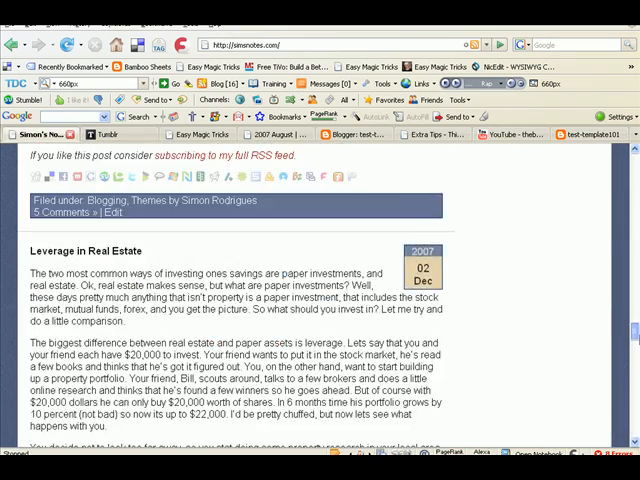
pyautogui.scroll(-3)
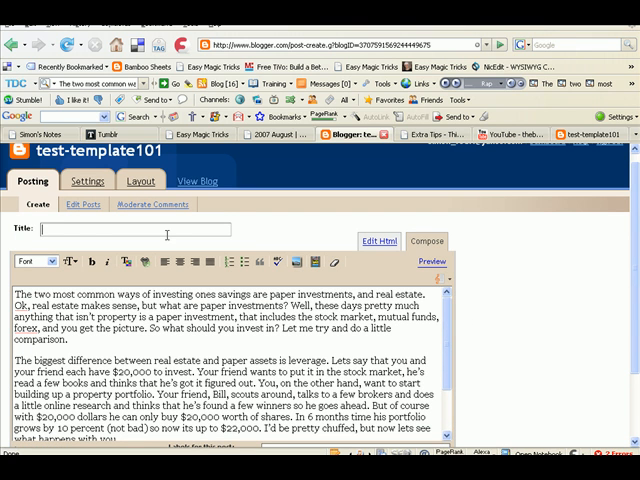
# Publish the pasted article as a post titled and labelled 'test', then view the blog.
pyautogui.write('test')
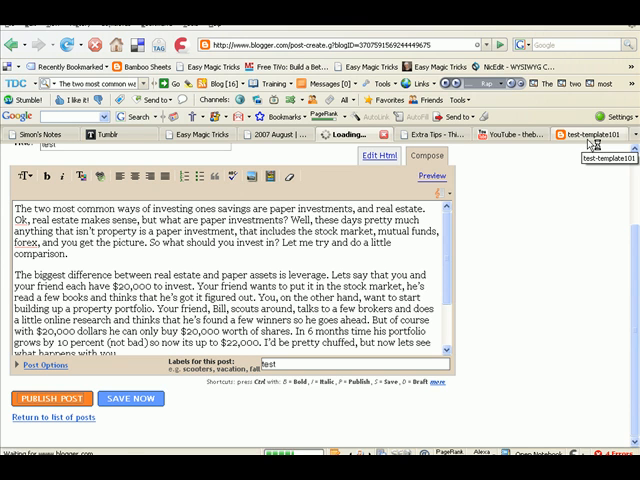
pyautogui.click(51, 398)
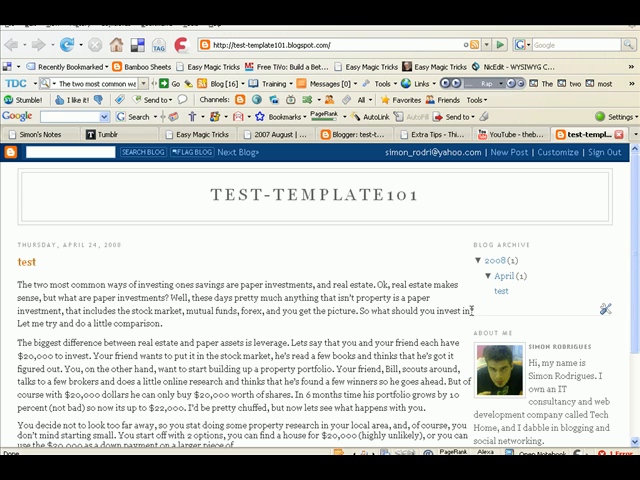
pyautogui.moveTo(463, 323)
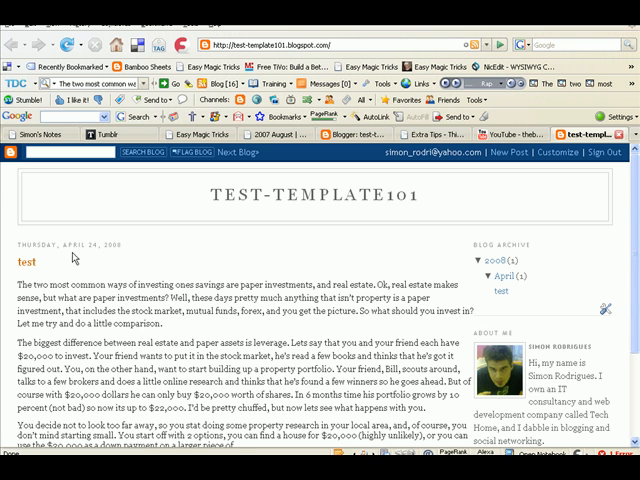
pyautogui.scroll(-3)
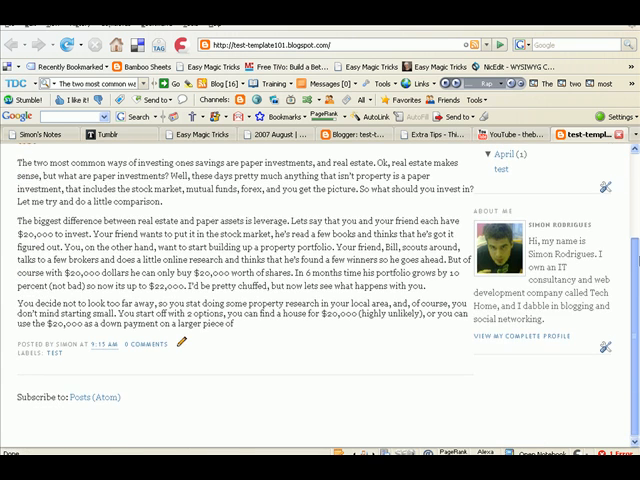